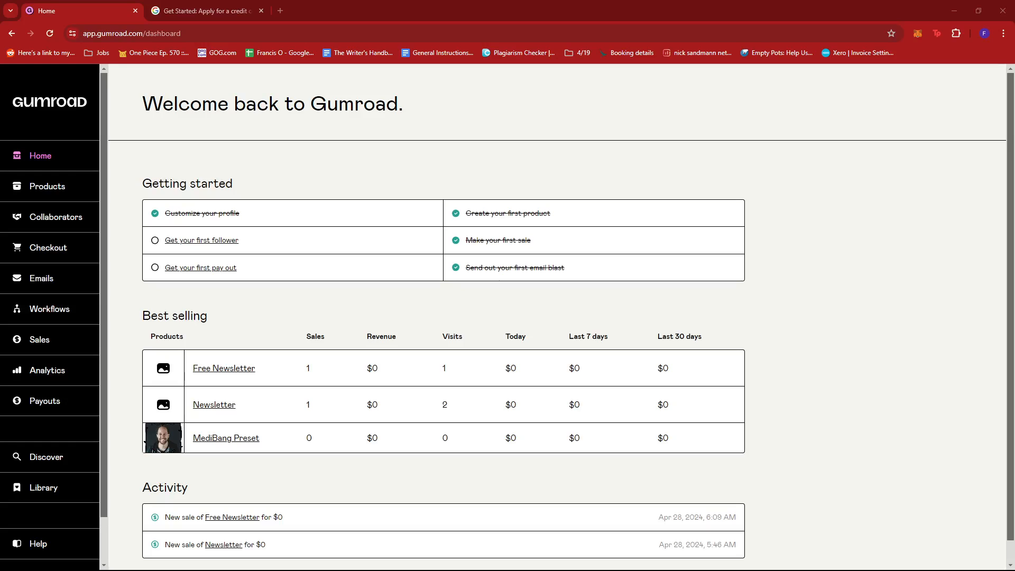
pyautogui.moveTo(890, 236)
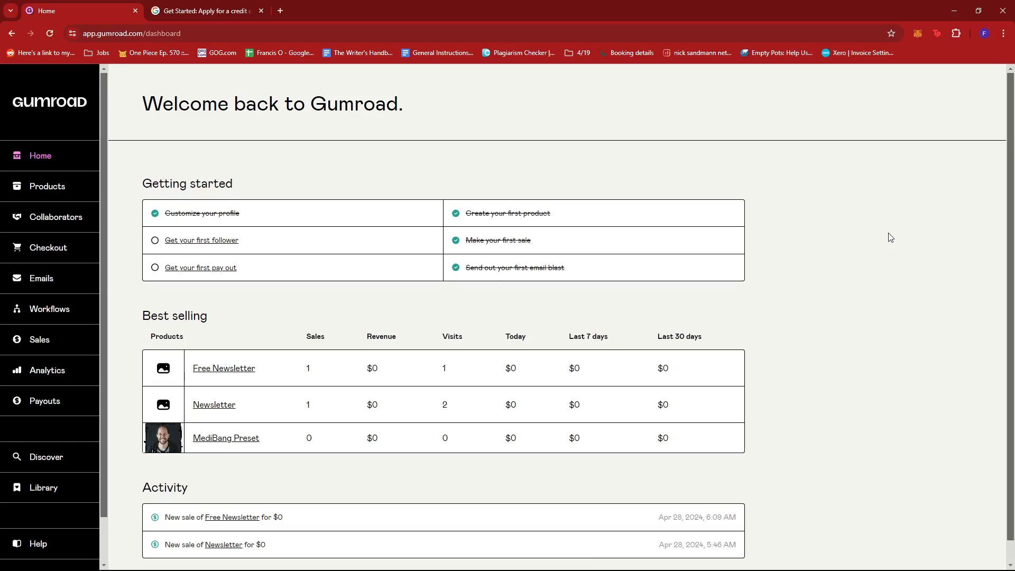
pyautogui.moveTo(824, 237)
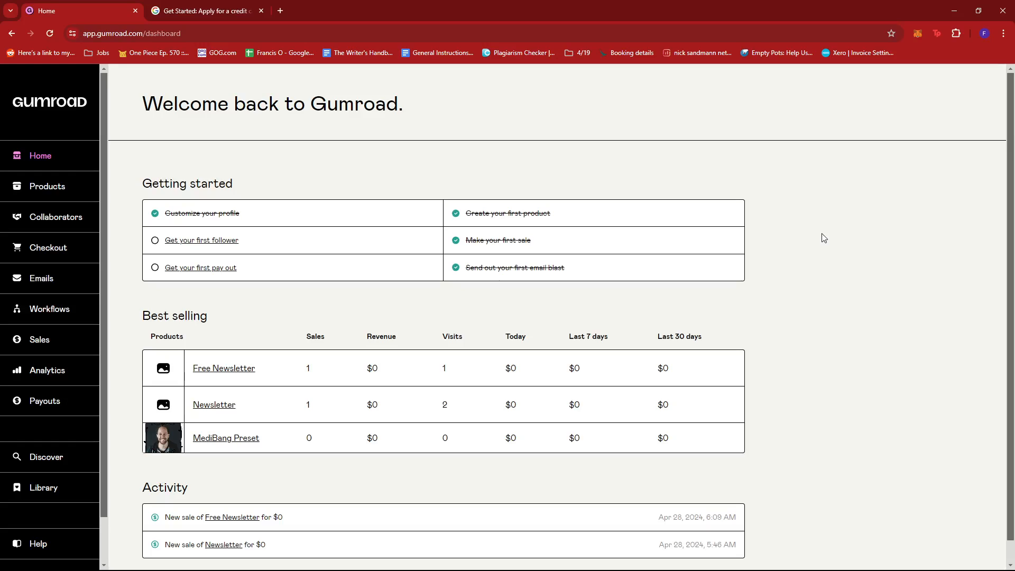
pyautogui.moveTo(585, 295)
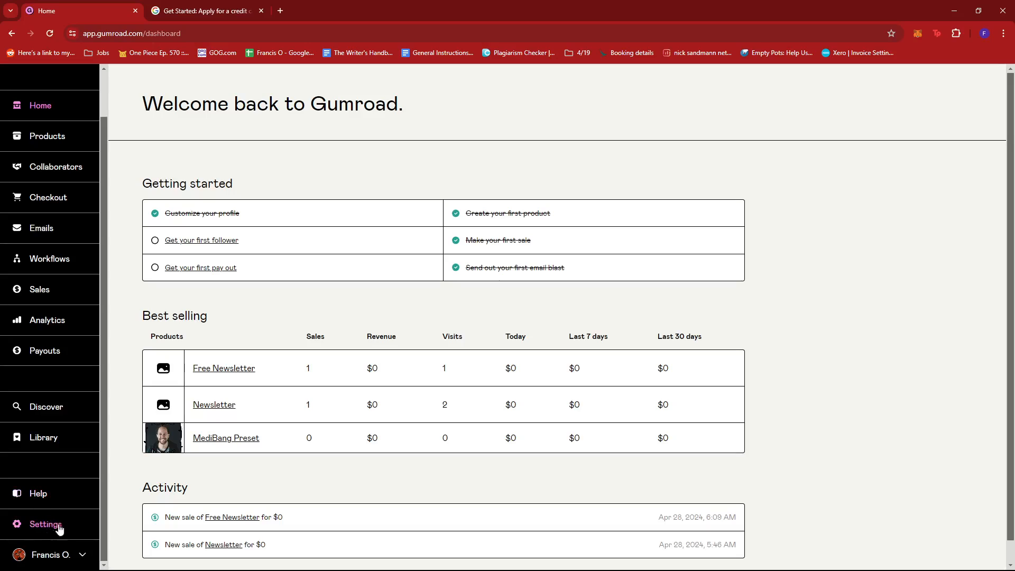
pyautogui.moveTo(51, 531)
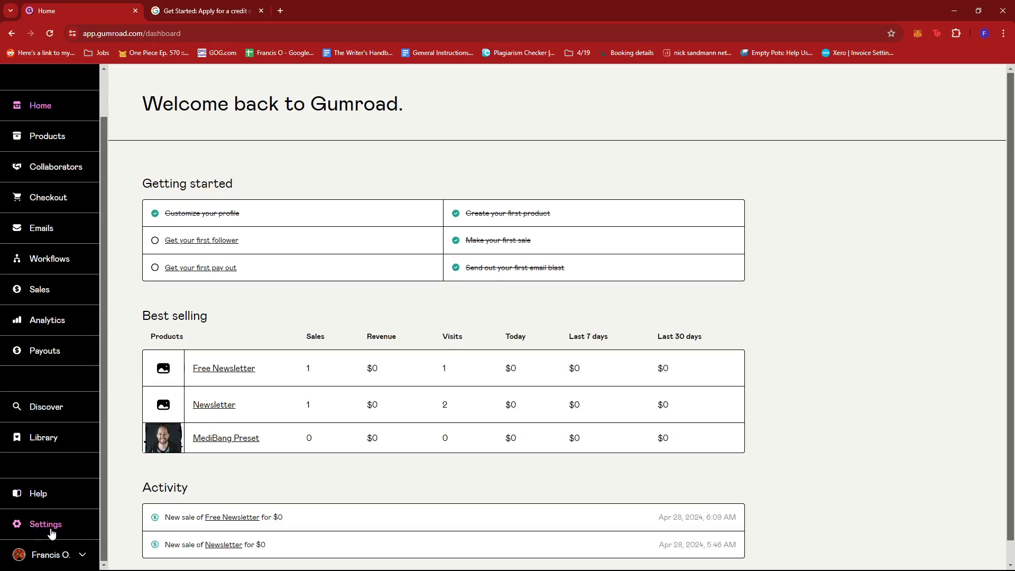
# Step: Open Settings, go to the Payments tab, and scroll to the payout method section
pyautogui.click(45, 525)
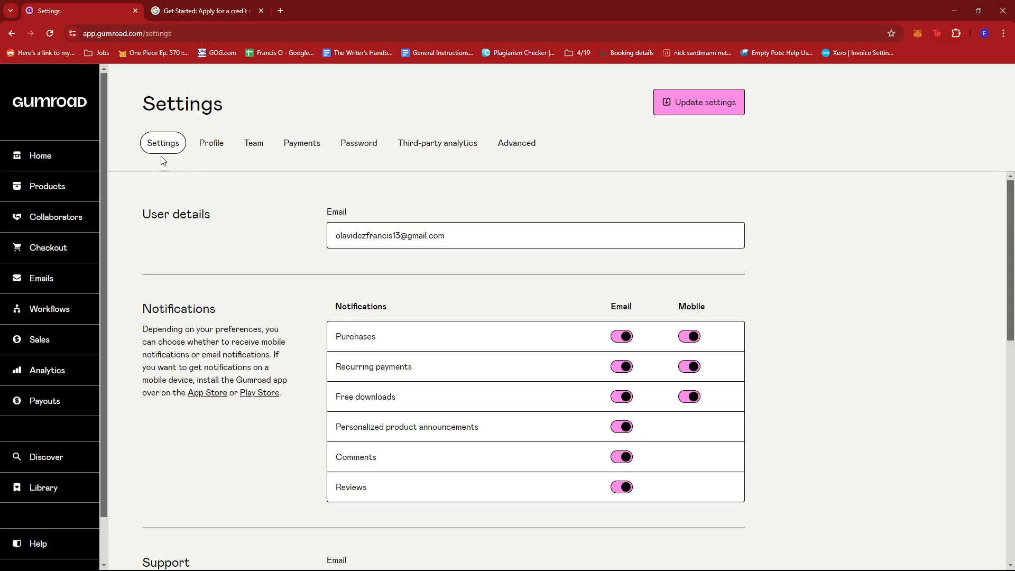
pyautogui.moveTo(437, 142)
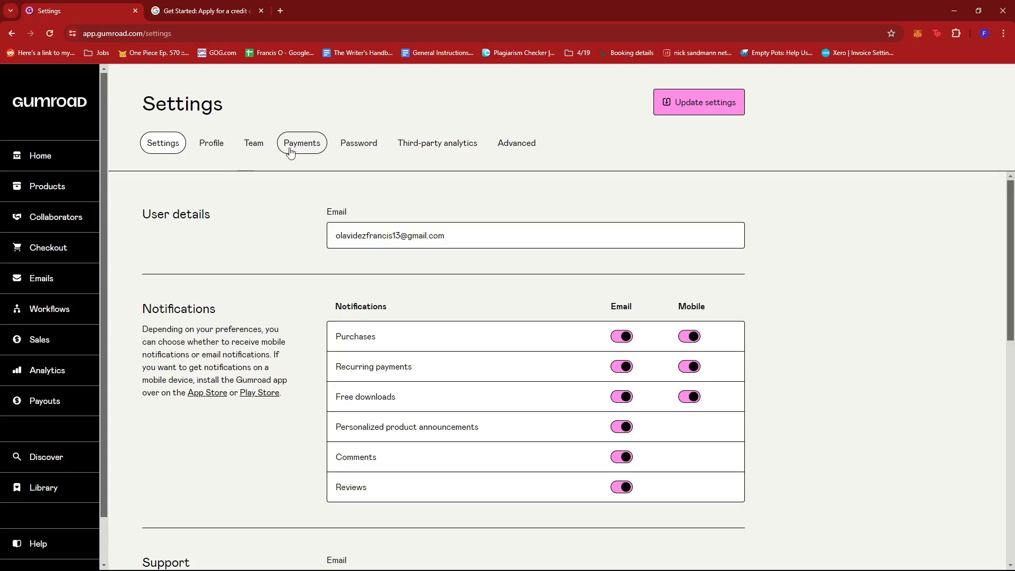
pyautogui.click(301, 143)
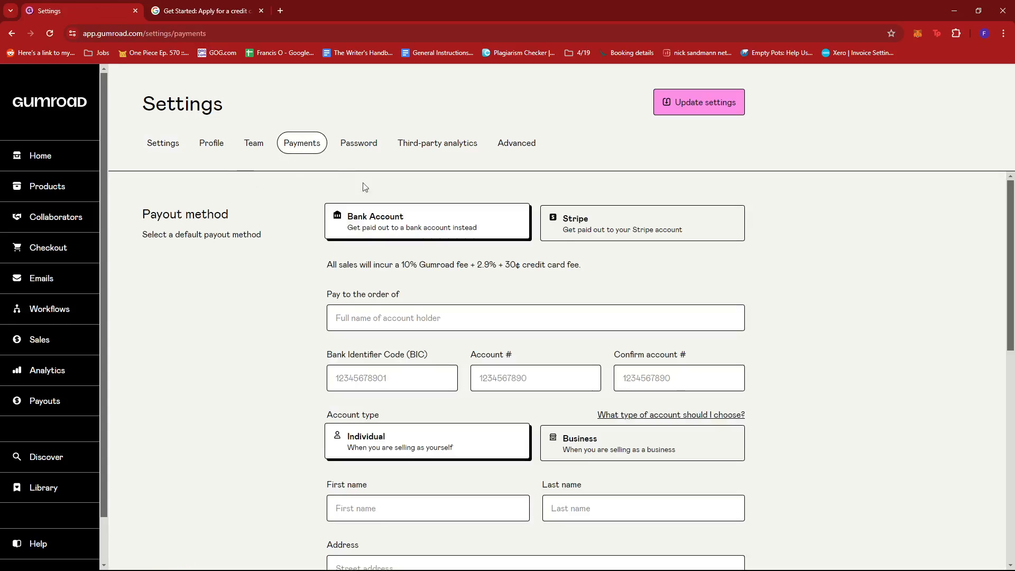
pyautogui.scroll(-3)
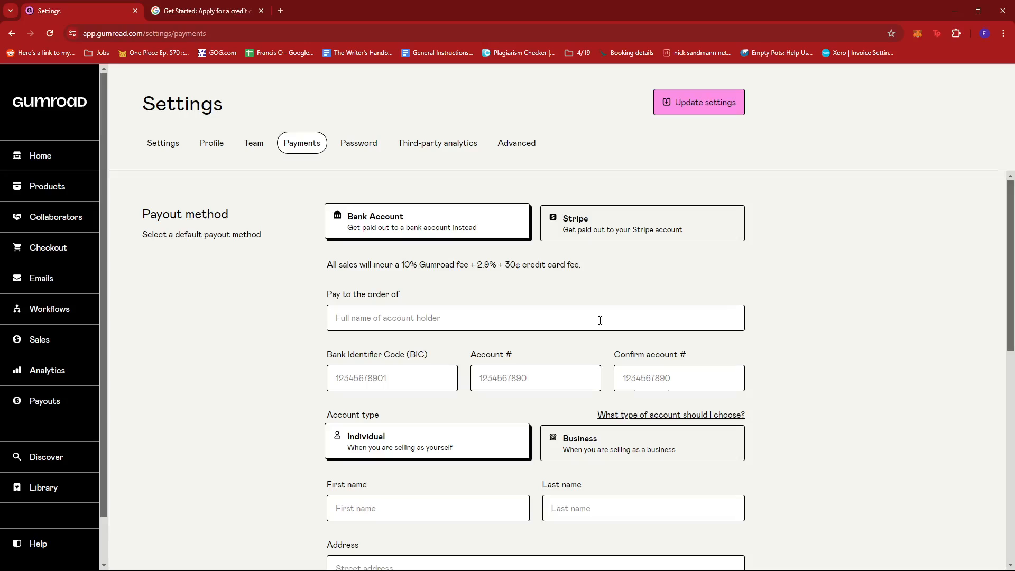
pyautogui.scroll(-3)
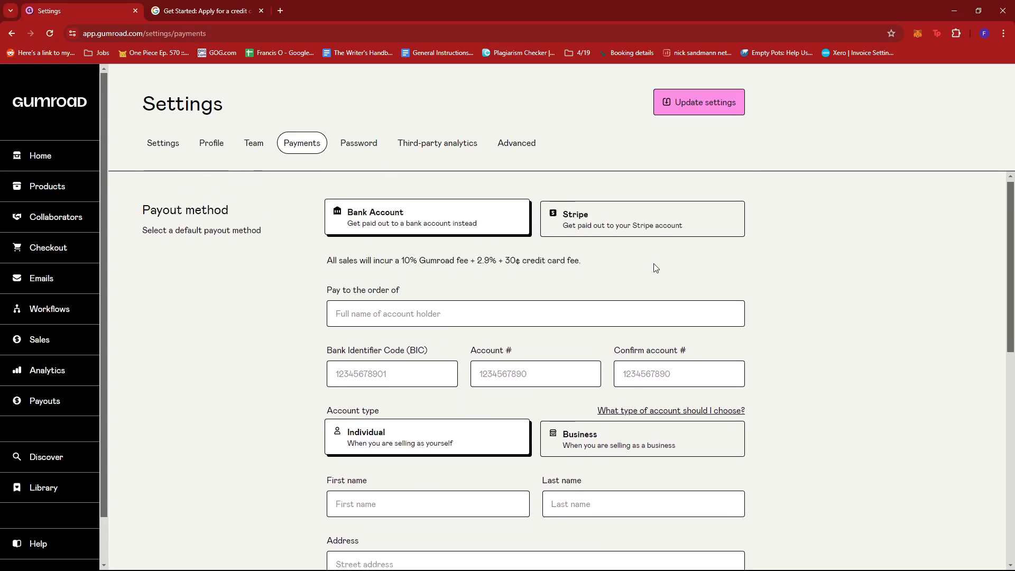
pyautogui.scroll(-3)
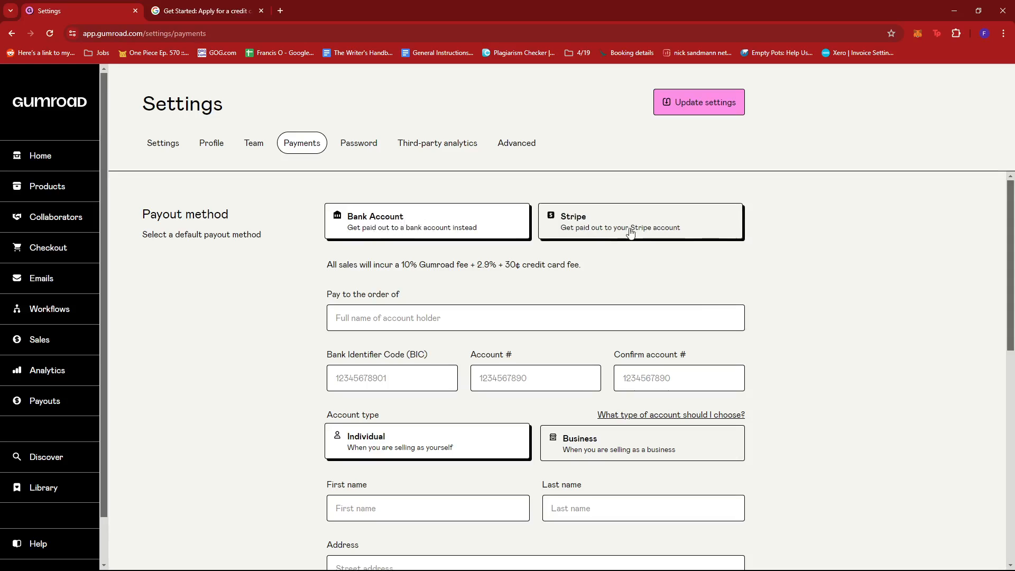
# Step: Toggle the payout method between Stripe and Bank Account twice, ending on Bank Account
pyautogui.click(639, 222)
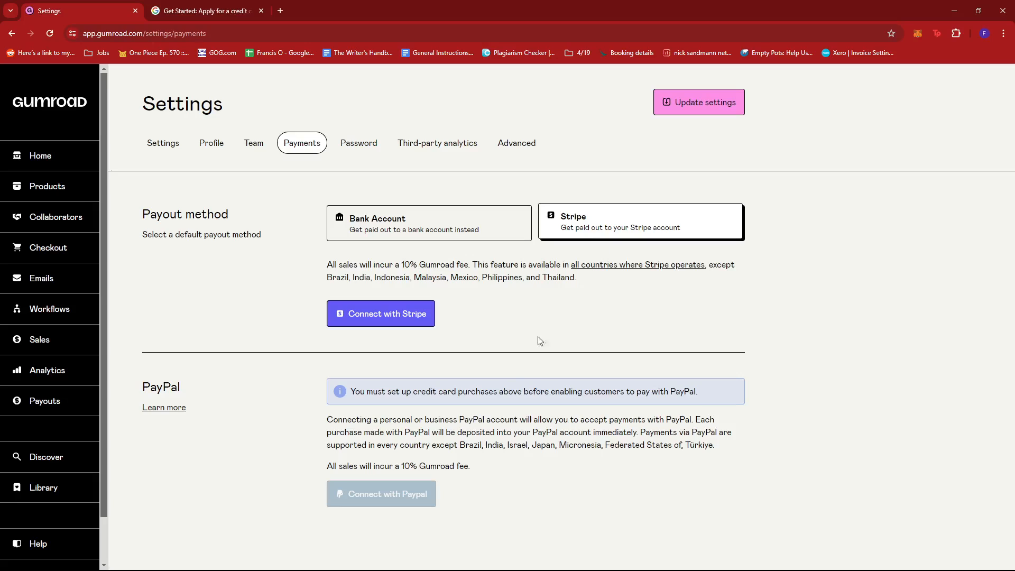
pyautogui.moveTo(497, 269)
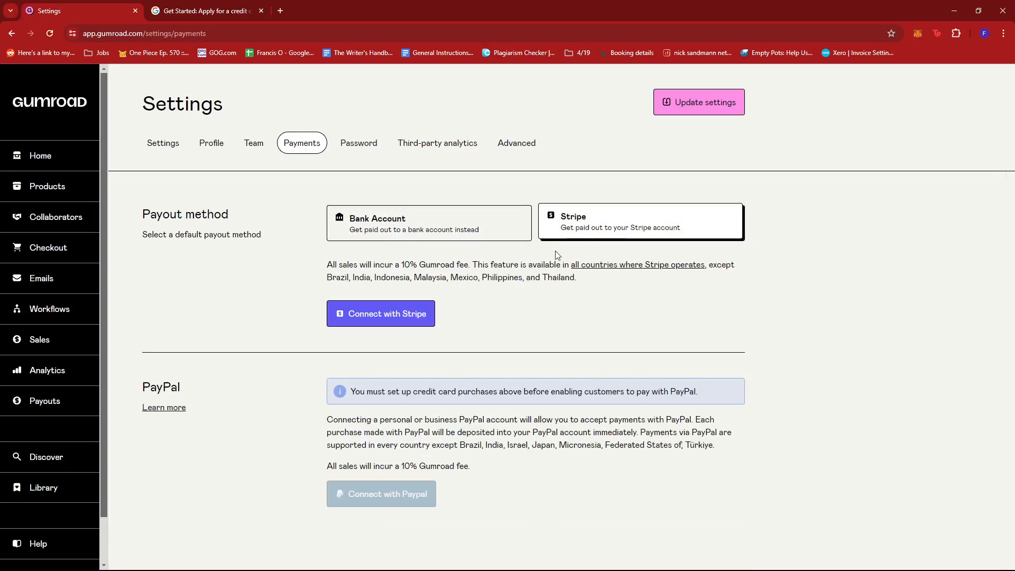
pyautogui.moveTo(586, 257)
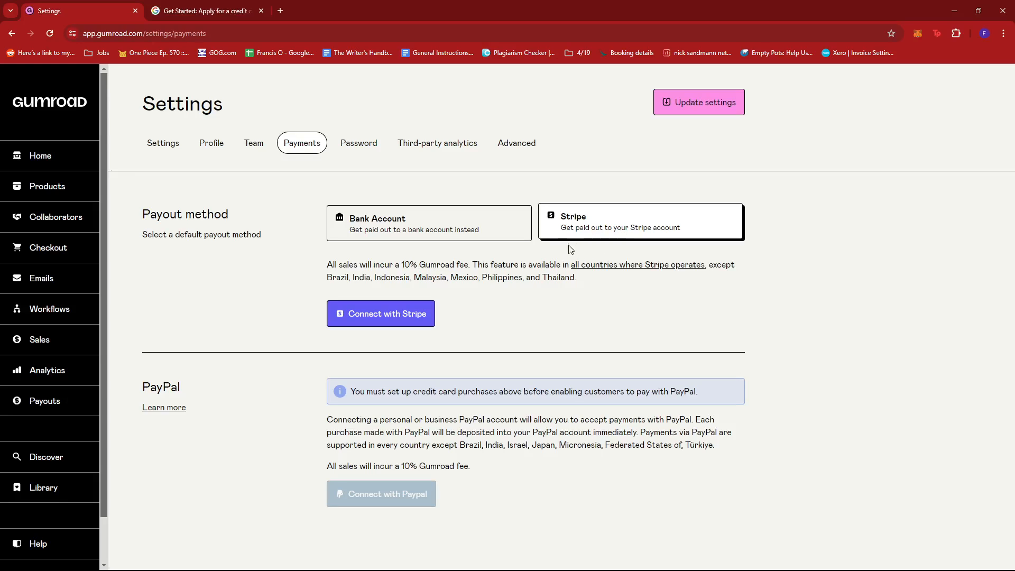
pyautogui.moveTo(584, 250)
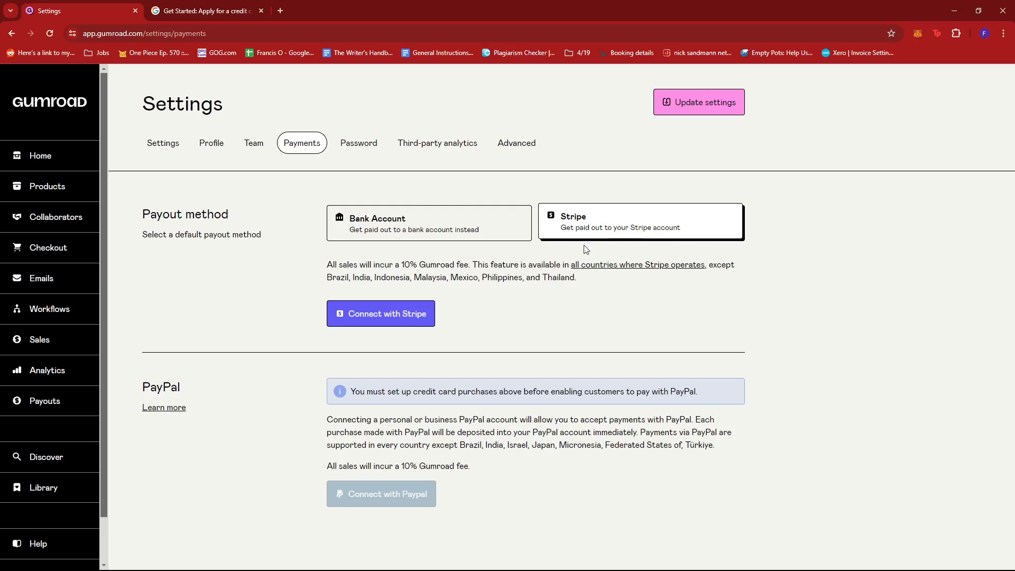
pyautogui.moveTo(558, 235)
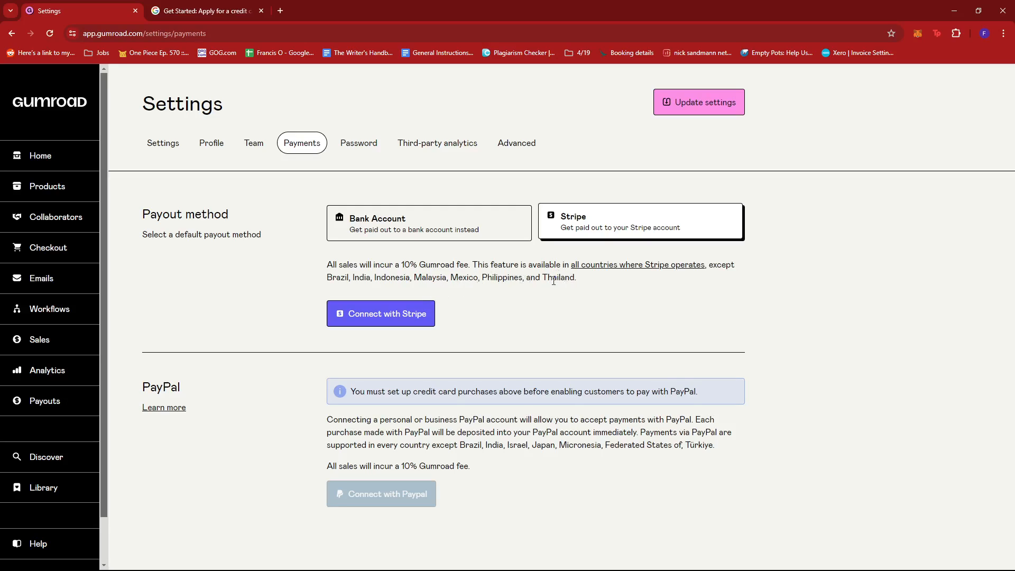
pyautogui.click(427, 222)
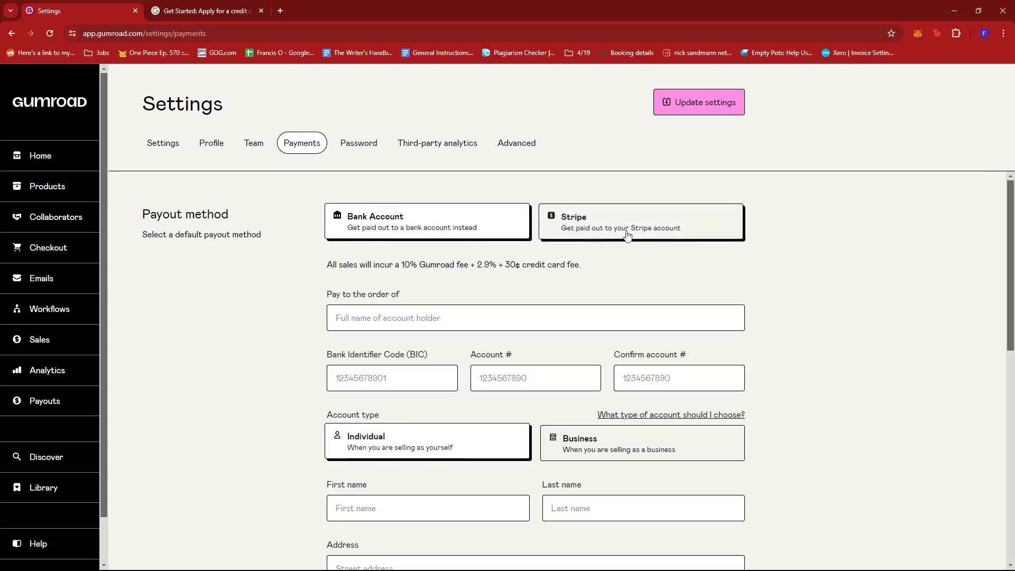
pyautogui.click(640, 222)
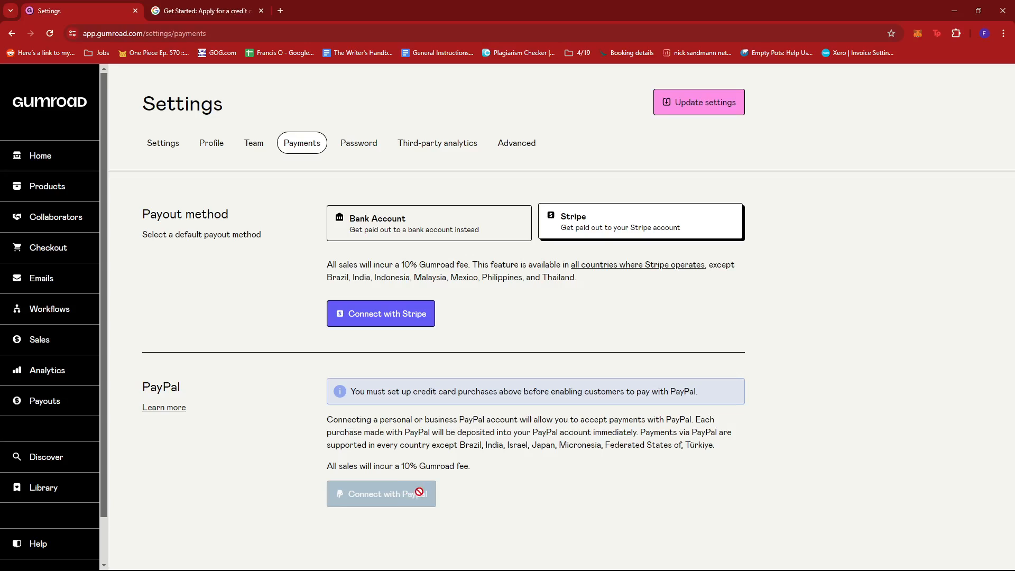
pyautogui.click(428, 222)
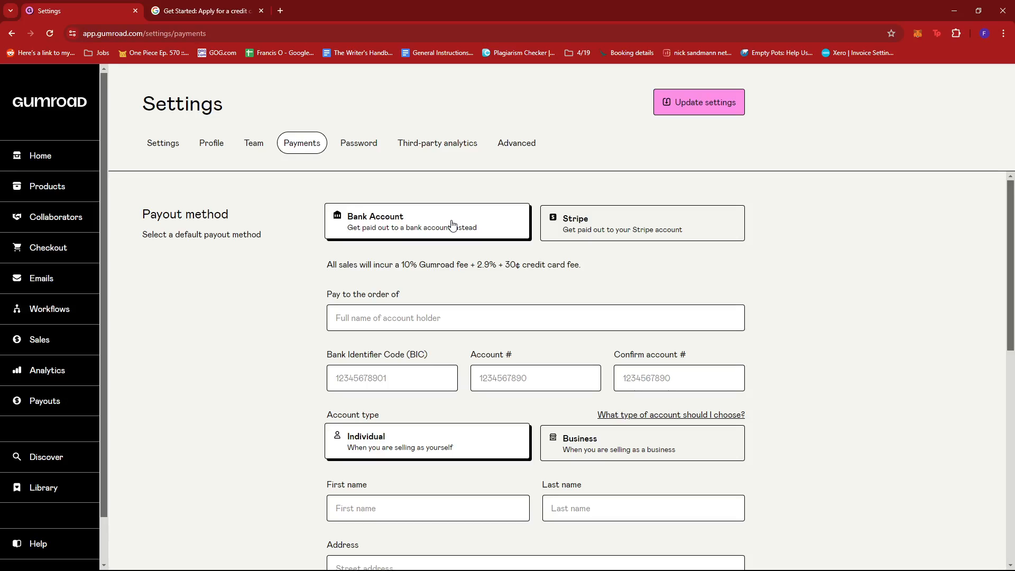
pyautogui.moveTo(317, 247)
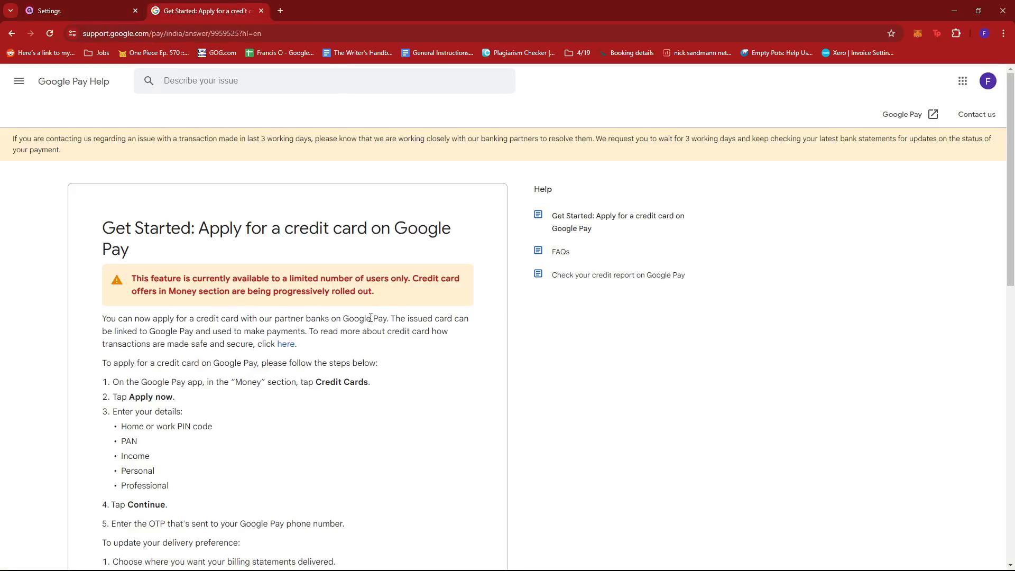
pyautogui.scroll(-3)
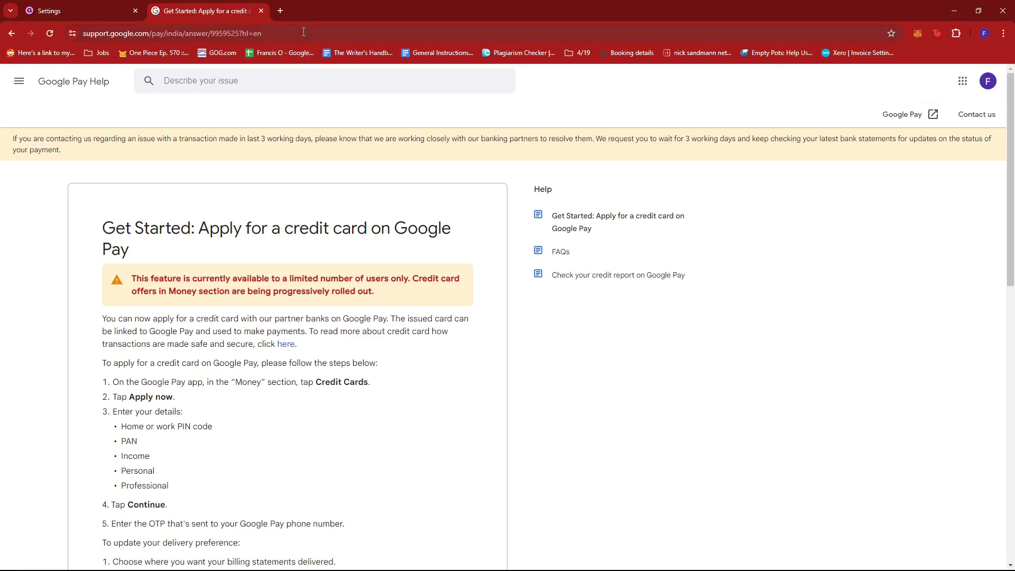
pyautogui.click(168, 33)
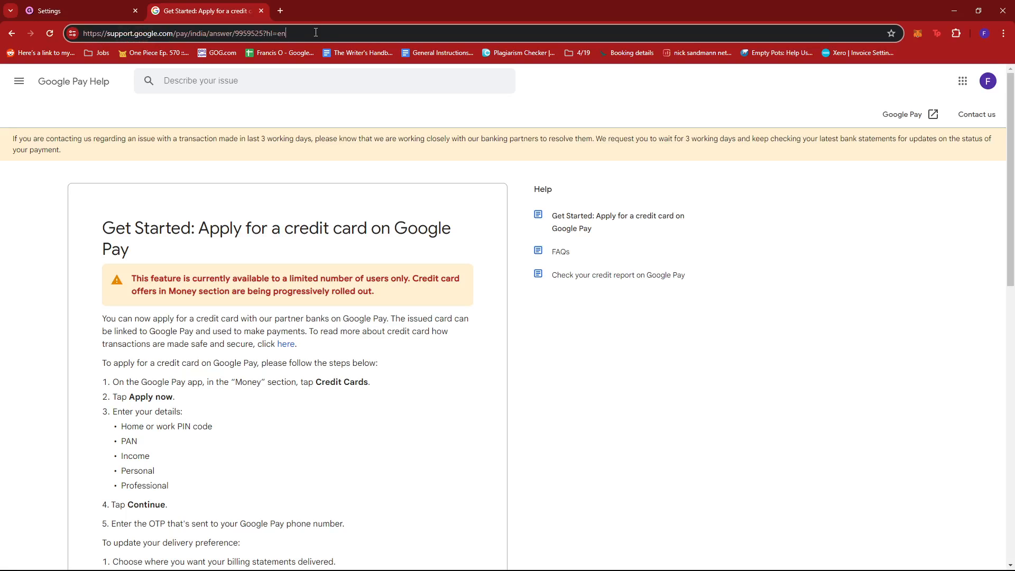
pyautogui.scroll(-3)
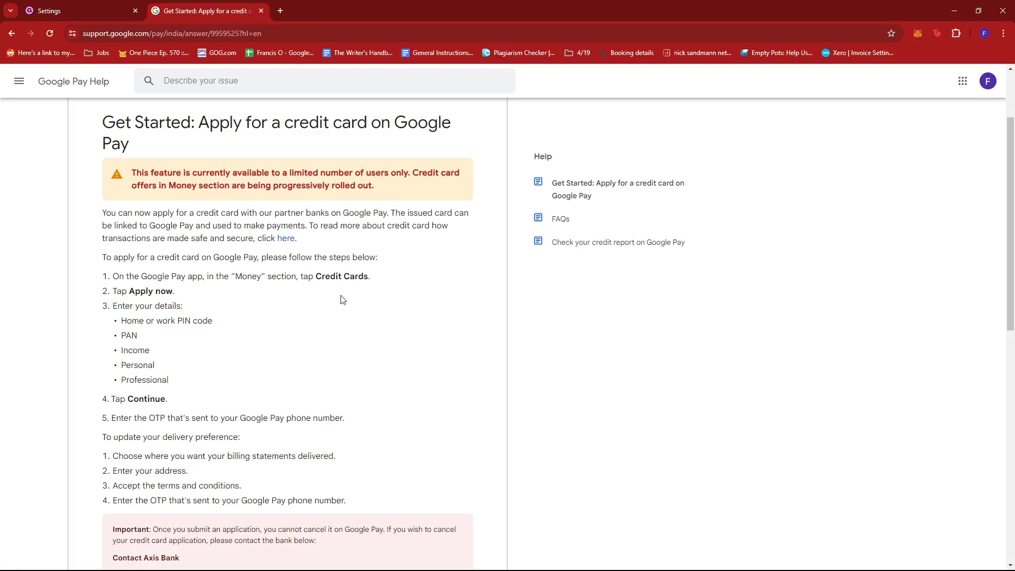
pyautogui.moveTo(331, 301)
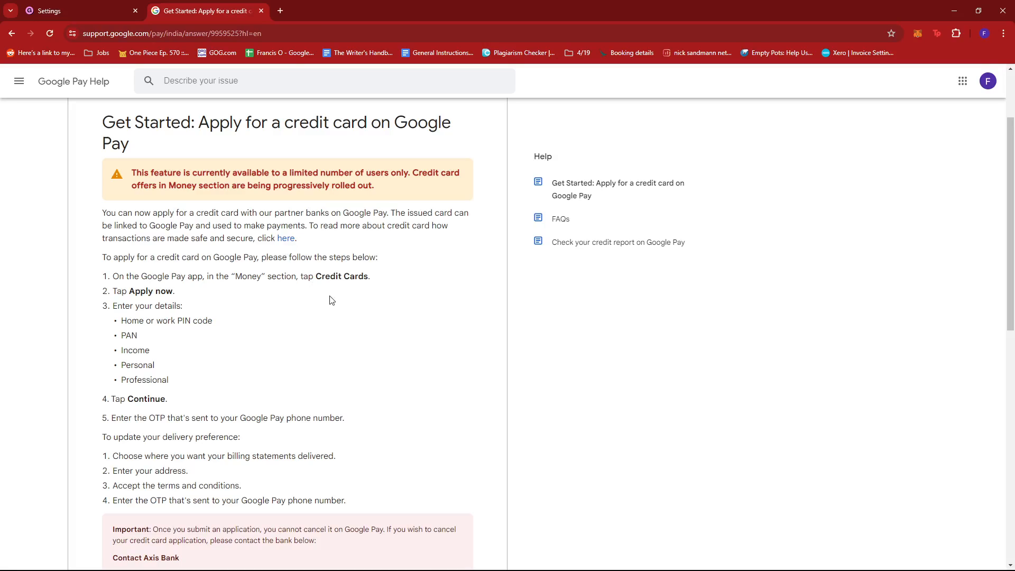
pyautogui.moveTo(335, 305)
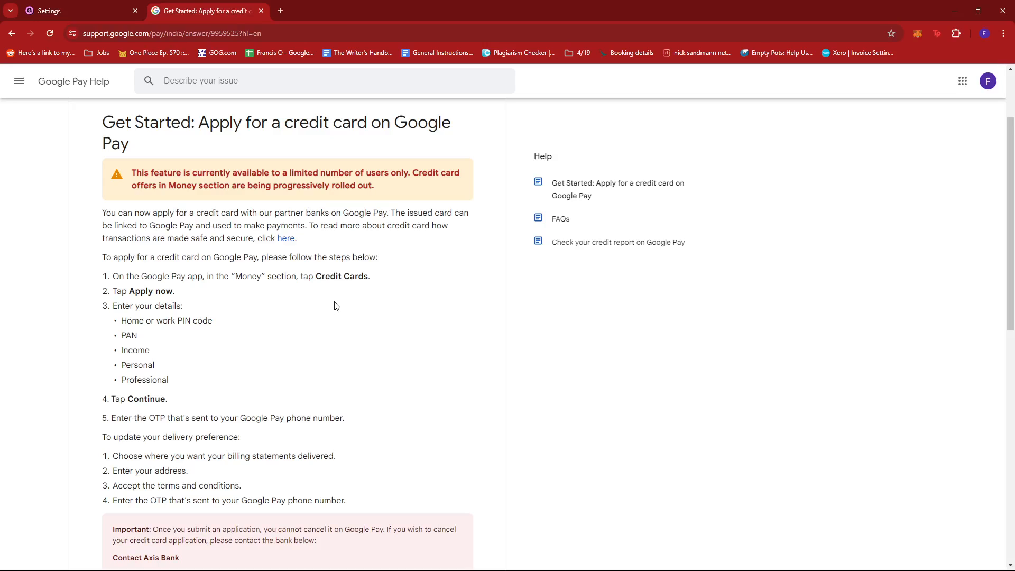
pyautogui.scroll(-3)
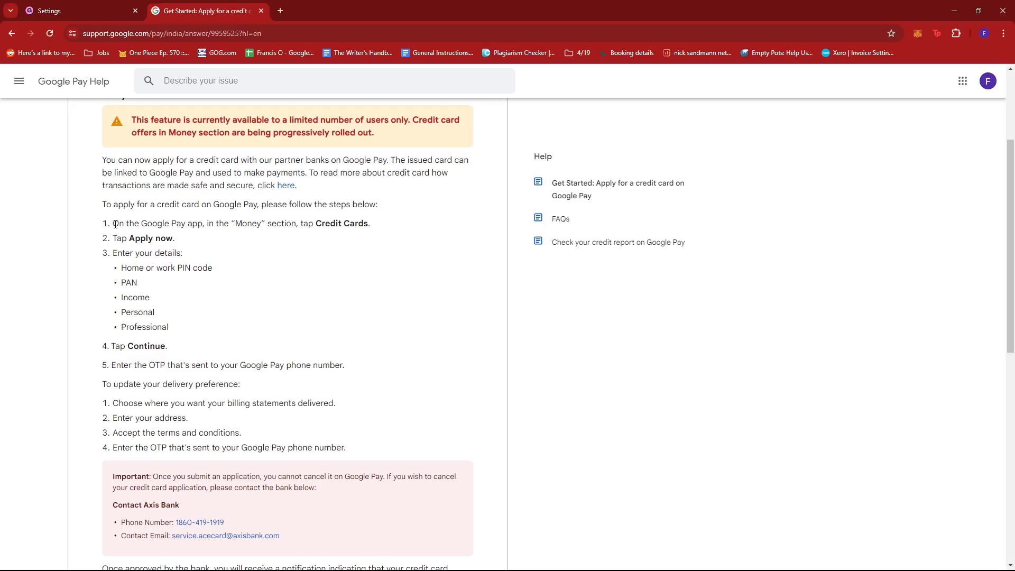
pyautogui.moveTo(232, 226)
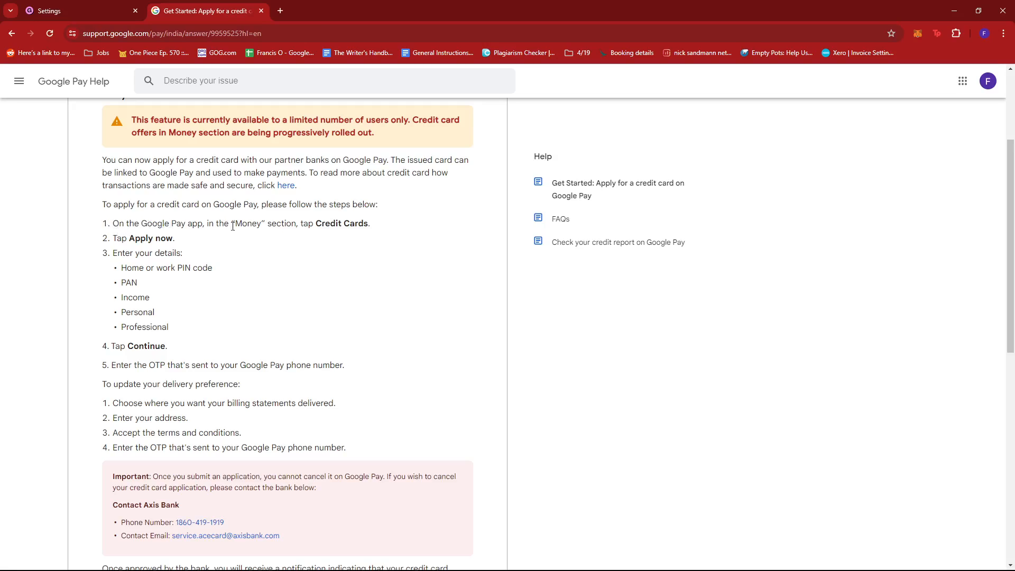
pyautogui.moveTo(386, 234)
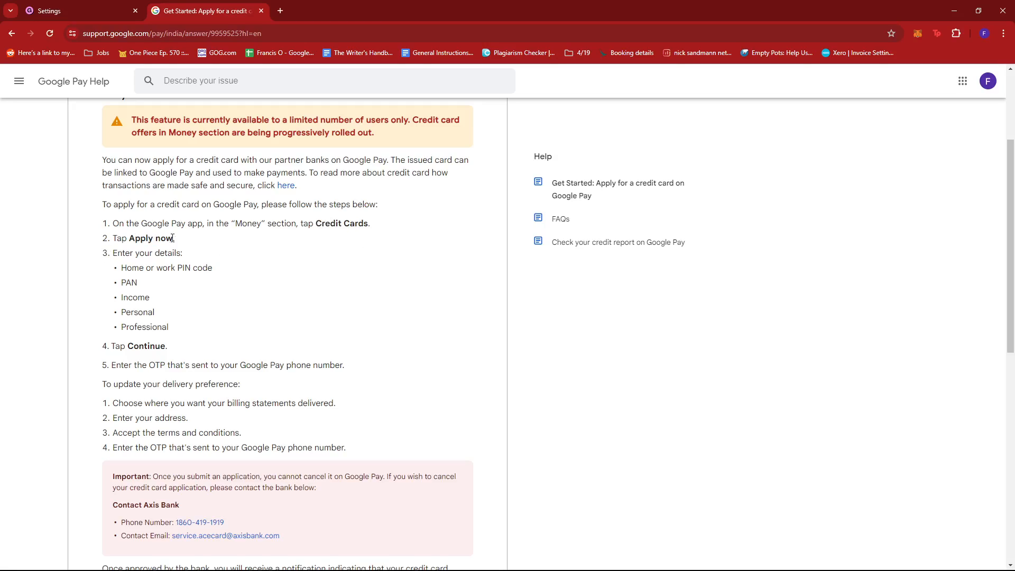
pyautogui.scroll(-3)
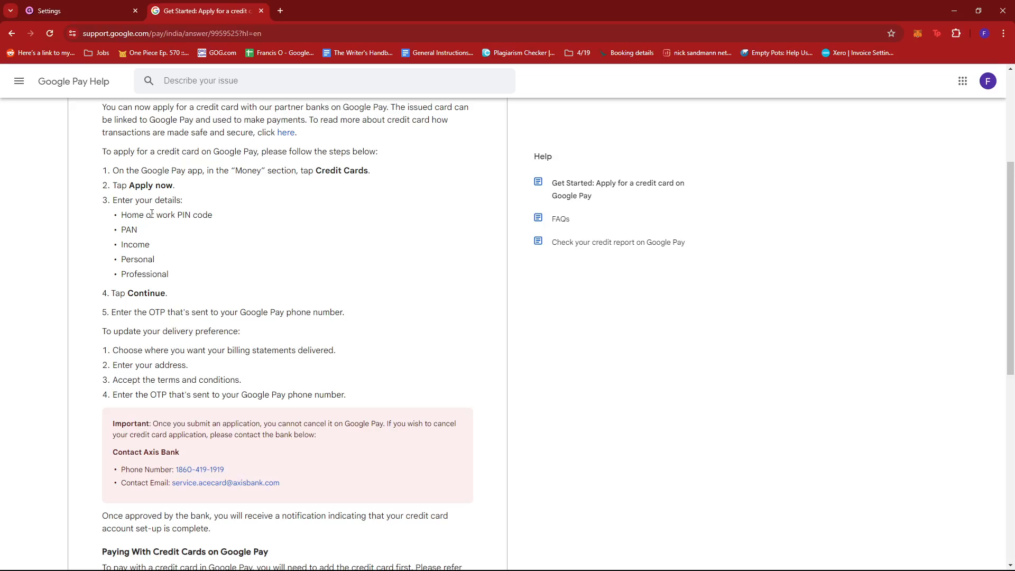
pyautogui.scroll(-3)
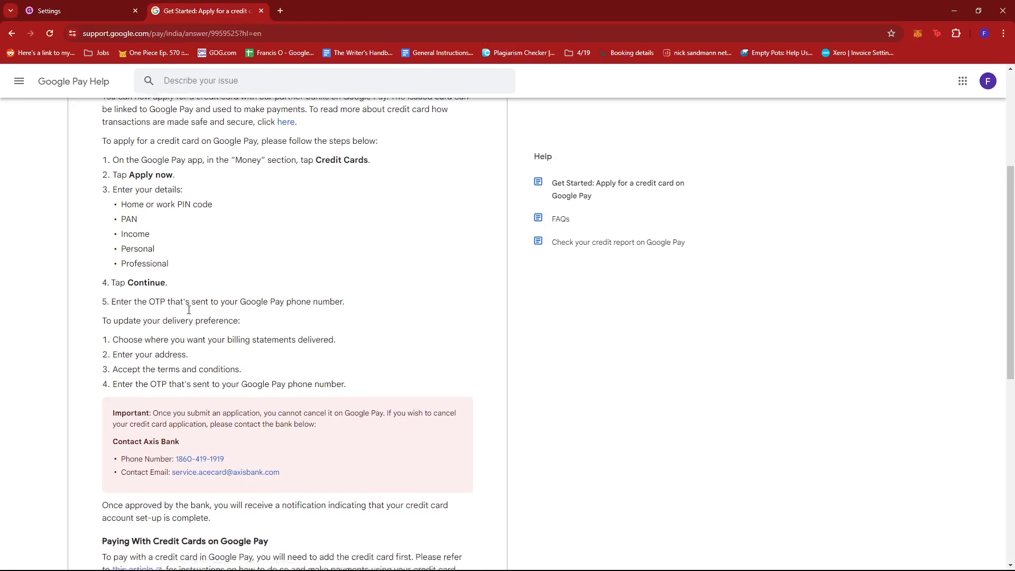
pyautogui.scroll(-3)
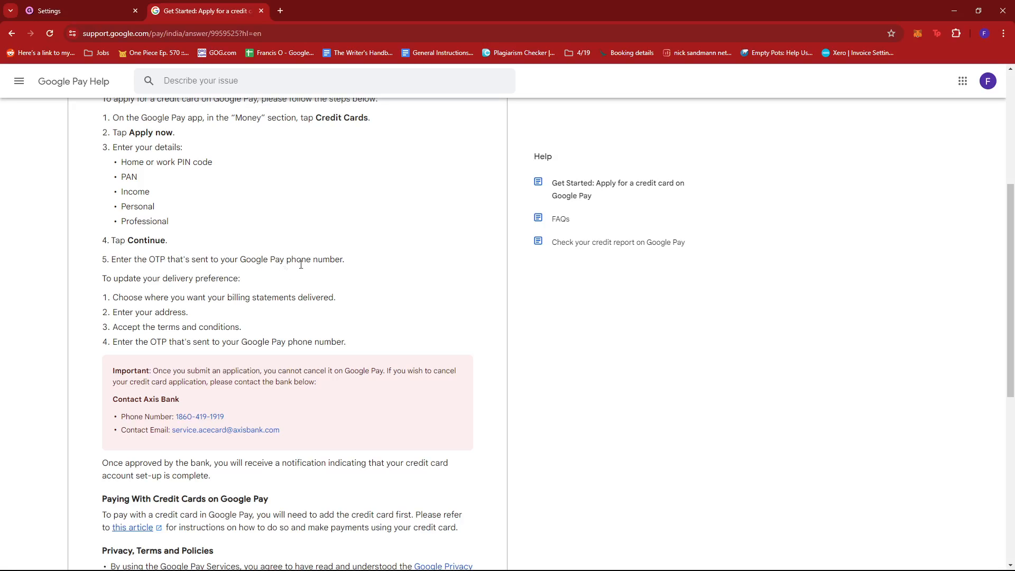
pyautogui.moveTo(276, 280)
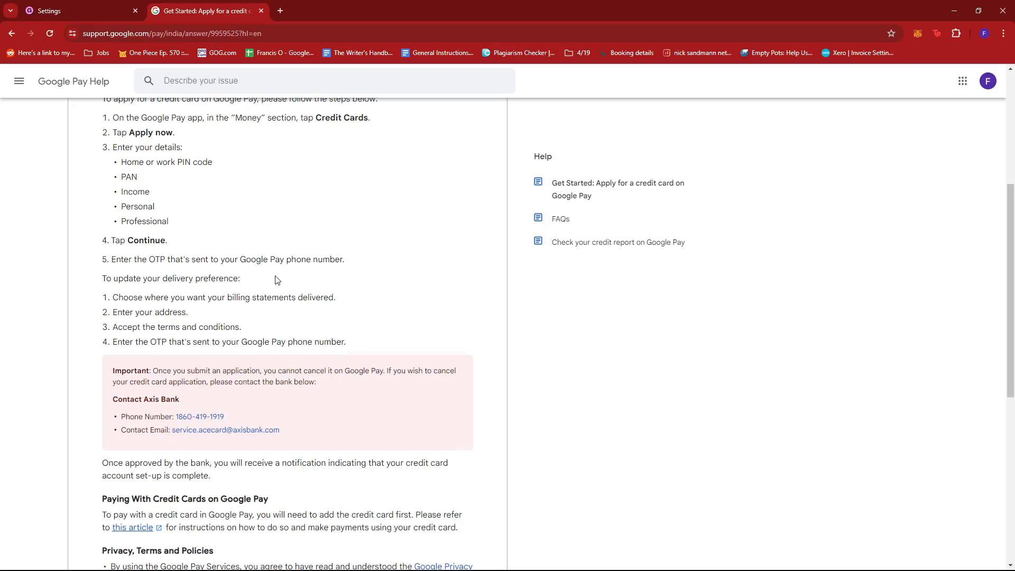
pyautogui.scroll(-3)
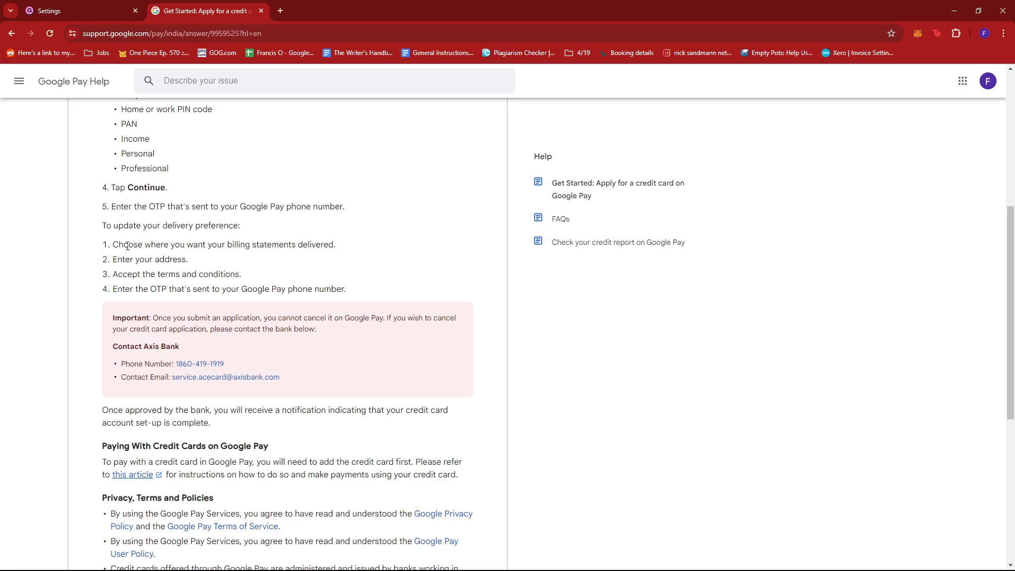
pyautogui.moveTo(182, 247)
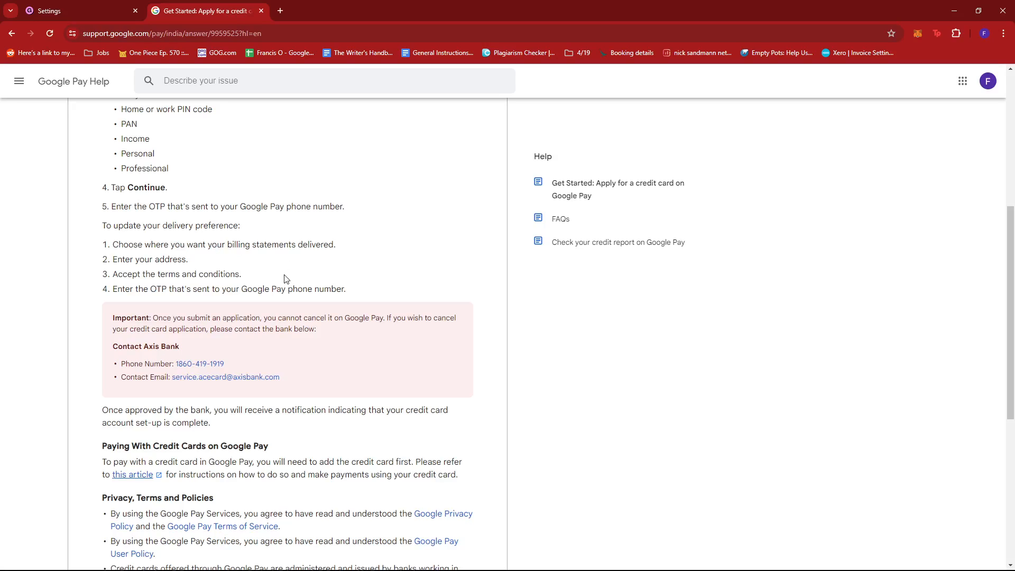
pyautogui.scroll(3)
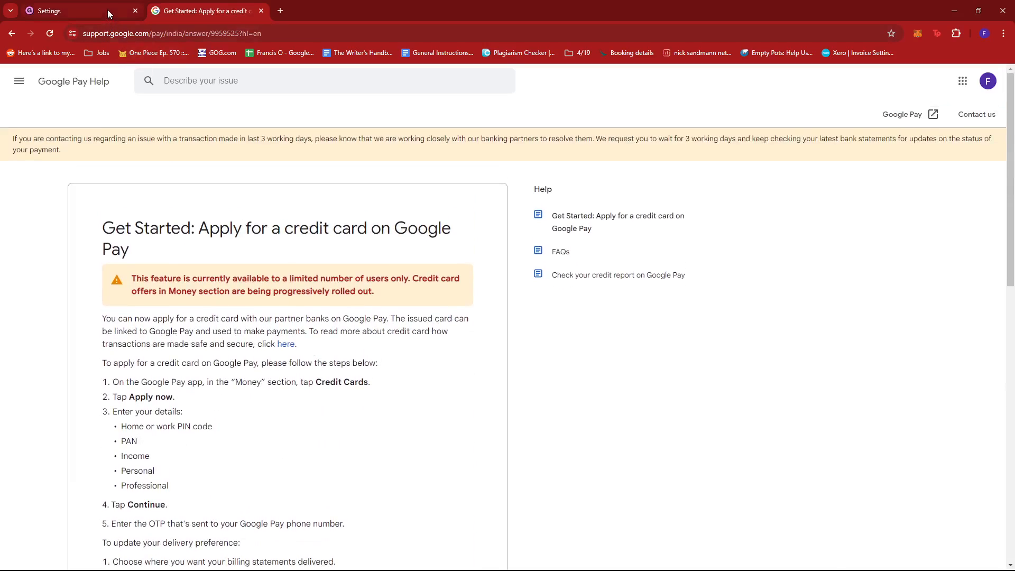
# Step: Switch to the Gumroad Settings tab and scroll to the empty Bank Account payout form
pyautogui.click(71, 10)
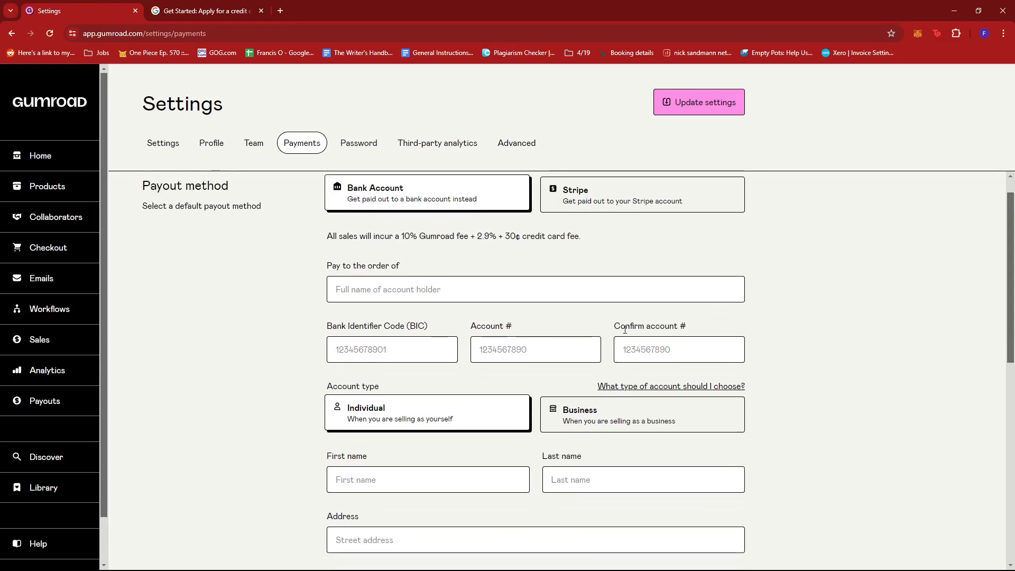
pyautogui.scroll(-3)
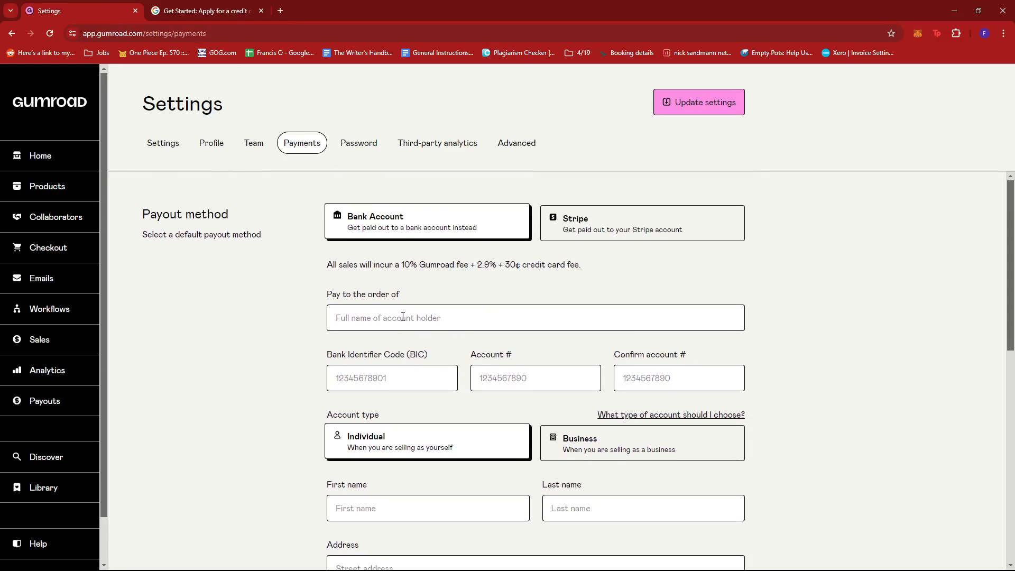
pyautogui.scroll(-3)
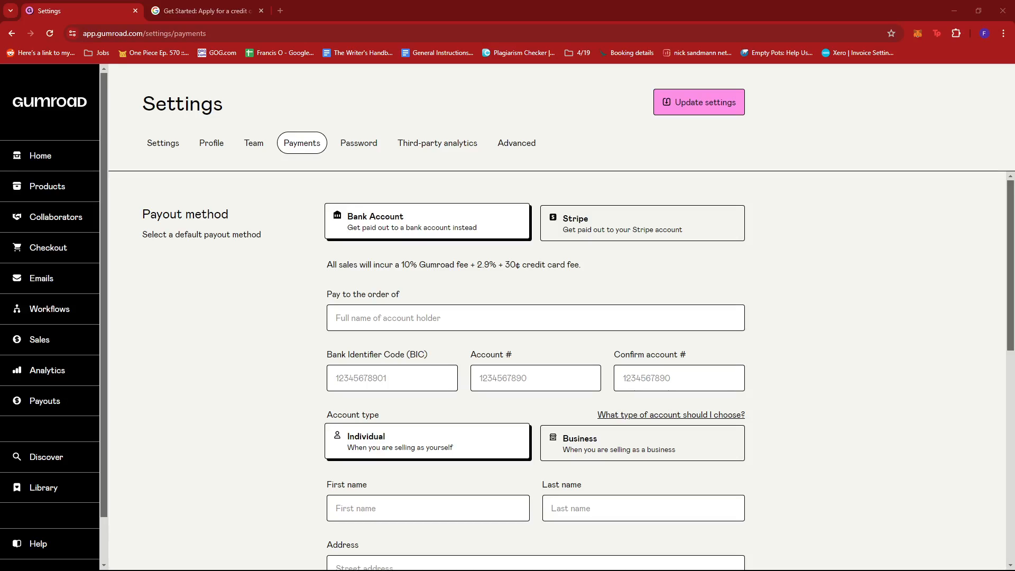
pyautogui.moveTo(740, 383)
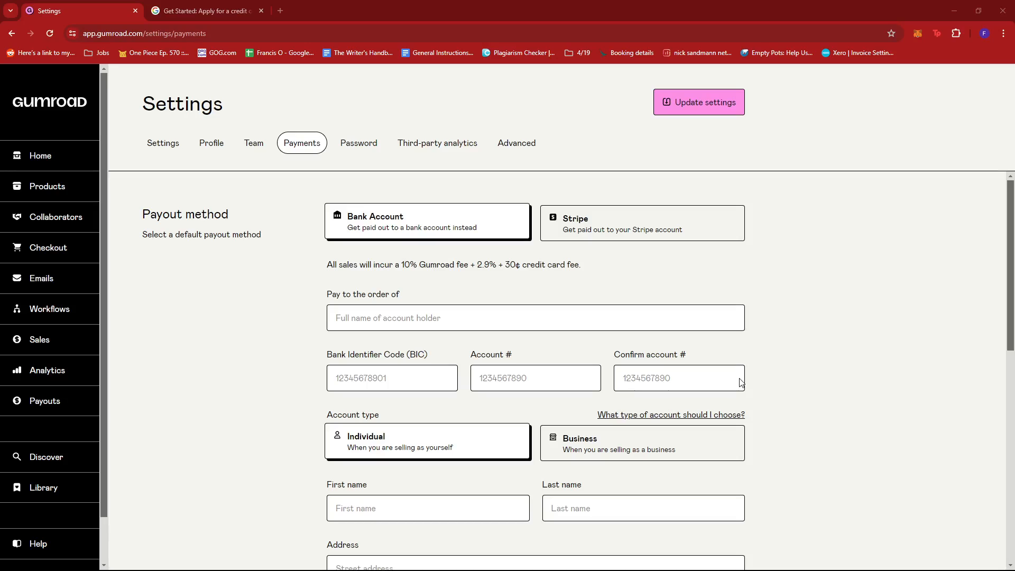